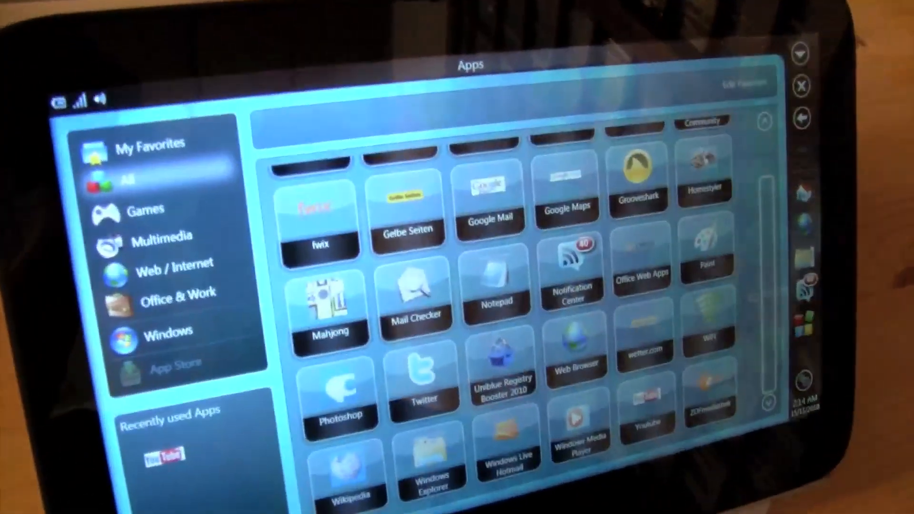
Scroll through the All category's app tiles in FrontFace
{"action": "scroll", "scroll_direction": "up", "scroll_amount": 3}
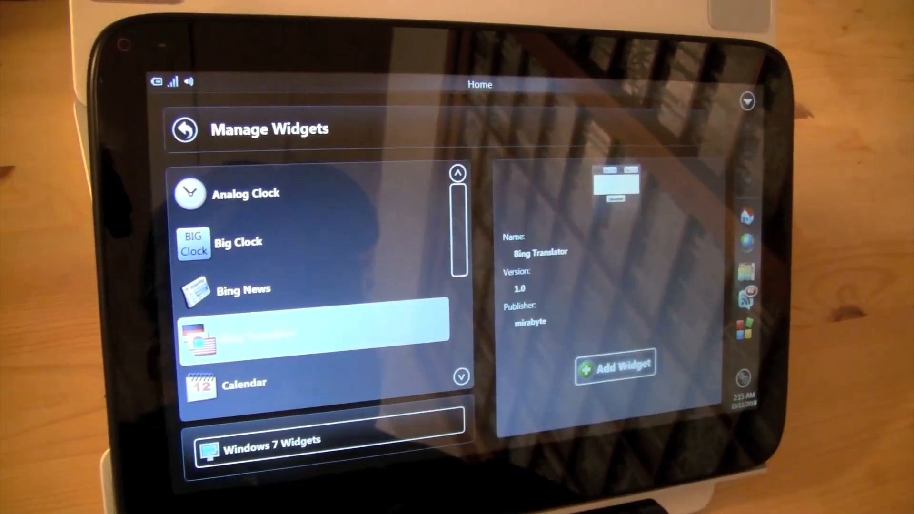
Select Bing Translator in the widget list to view its name, version and publisher
{"action": "left_click", "coordinate": [182, 129]}
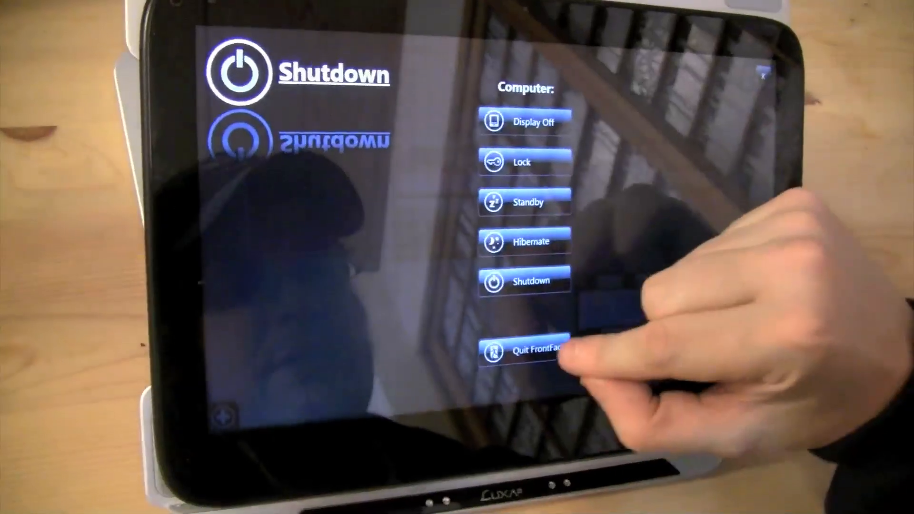
Choose Quit FrontFace on the Shutdown screen
{"action": "left_click", "coordinate": [523, 351]}
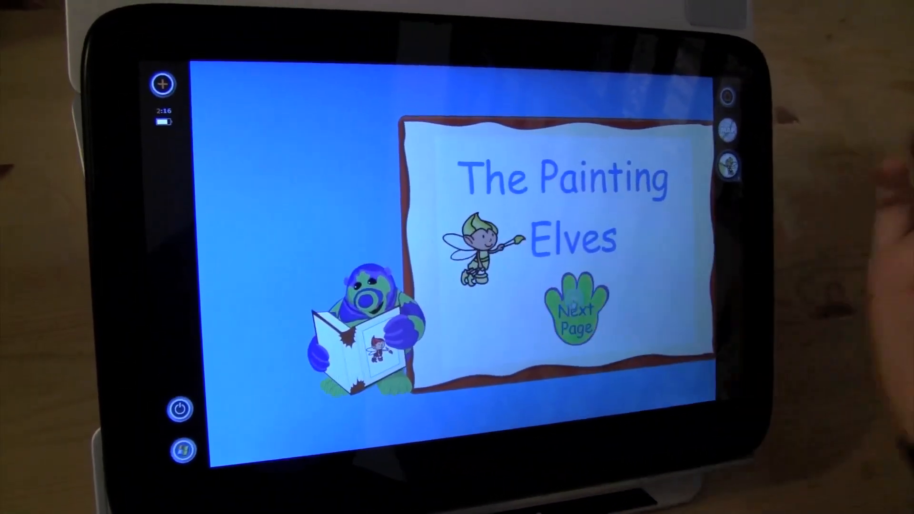
Launch The Painting Elves storybook from the ExoPC app grid
{"action": "left_click", "coordinate": [574, 309]}
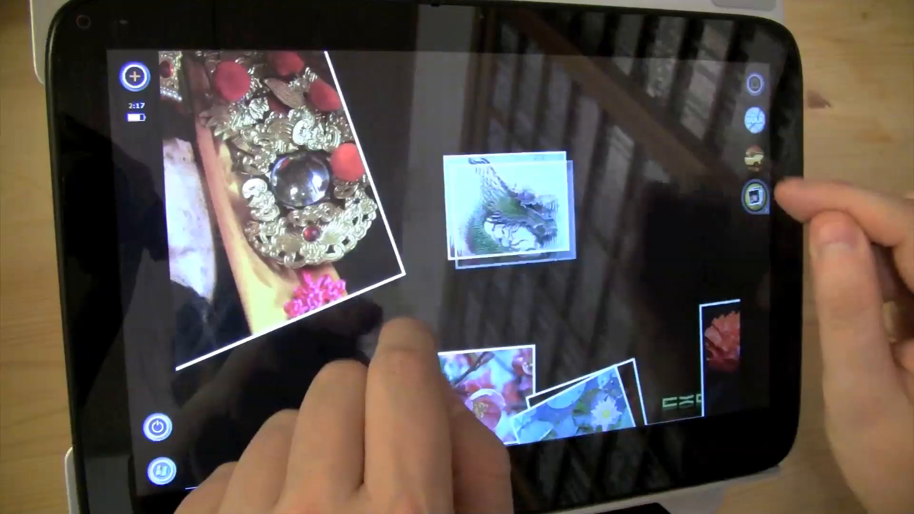
Work with the scattered pictures in the ExoPC photo viewer
{"action": "left_click", "coordinate": [513, 210]}
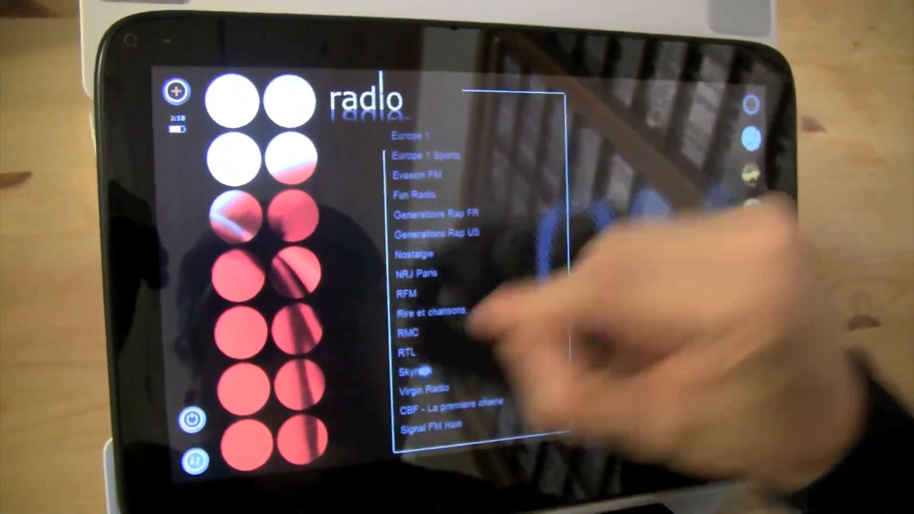
Select Skyrock in the radio station list to start playback
{"action": "left_click", "coordinate": [416, 371]}
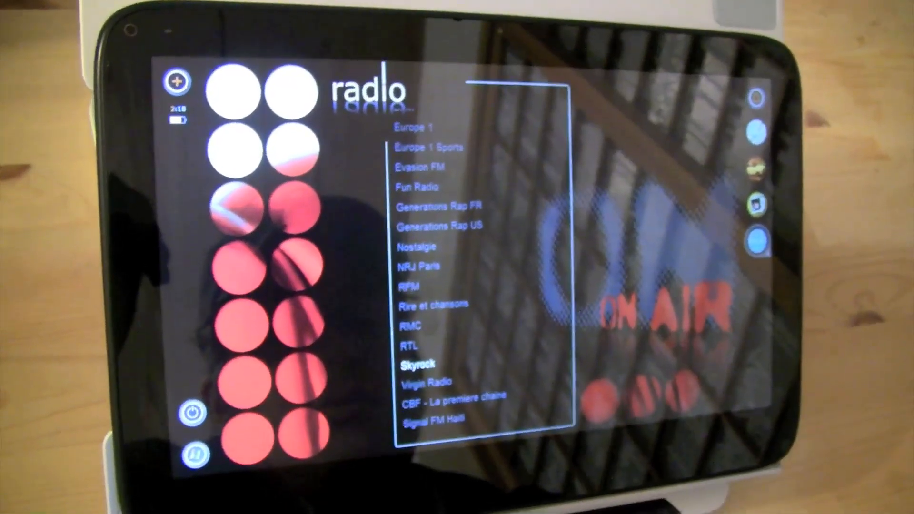